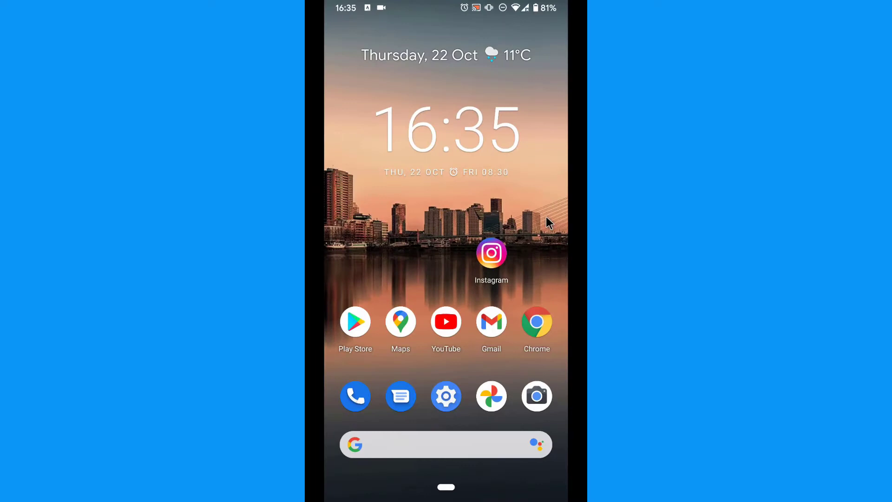
mouse_move(495, 267)
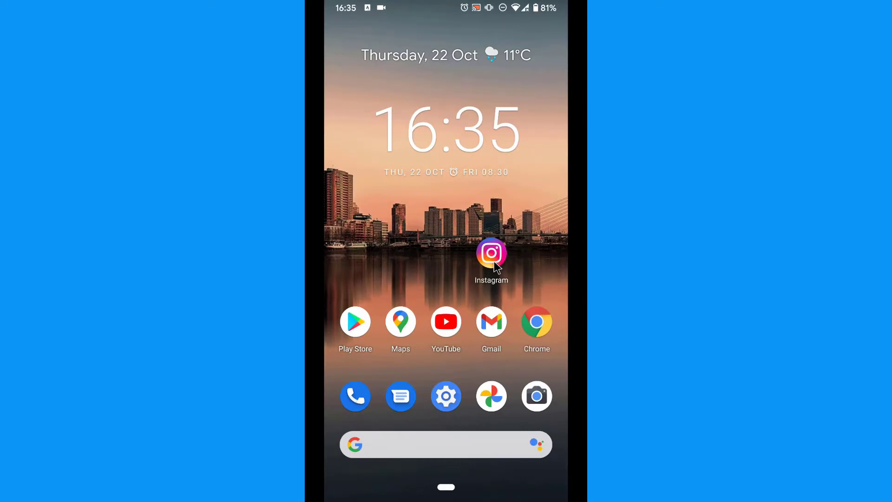
Launch Instagram and go to the account's own profile page
left_click(491, 253)
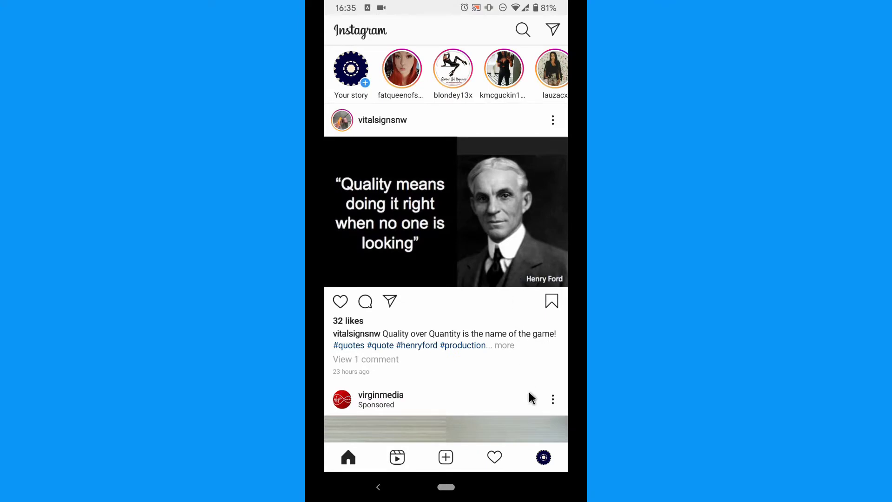
left_click(542, 456)
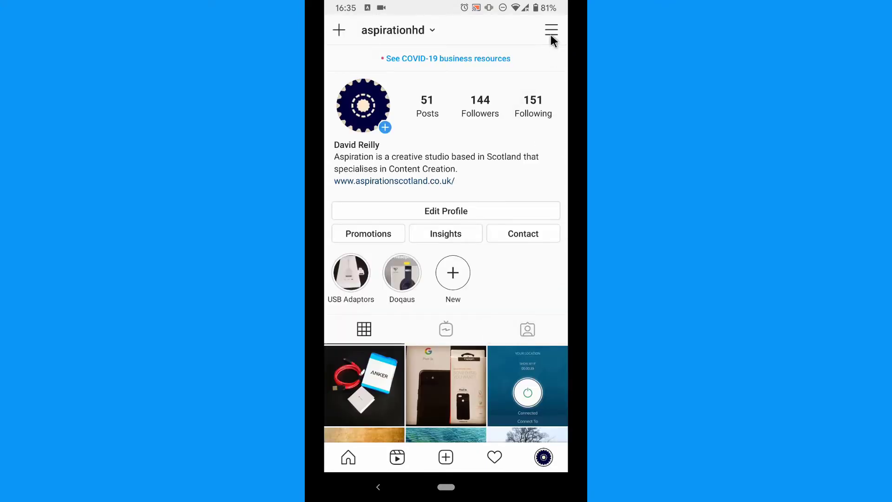
Open Instagram's Settings from the profile menu and go to Security
left_click(550, 30)
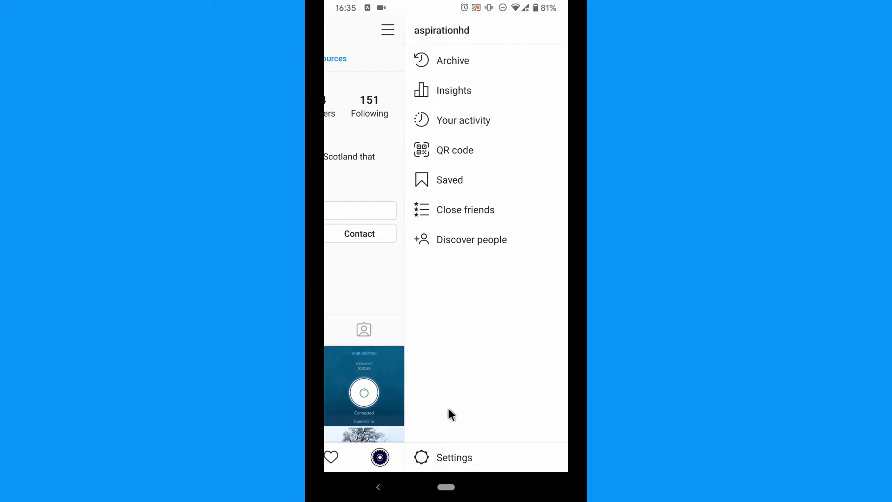
left_click(454, 457)
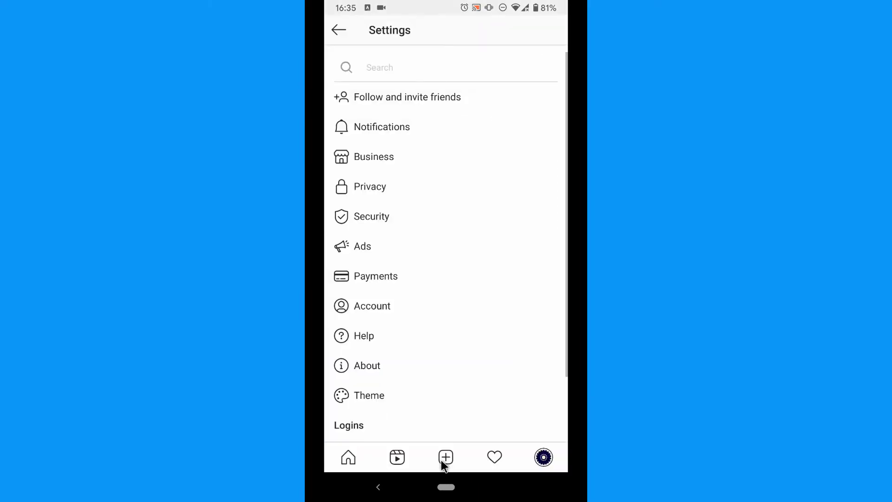
mouse_move(371, 223)
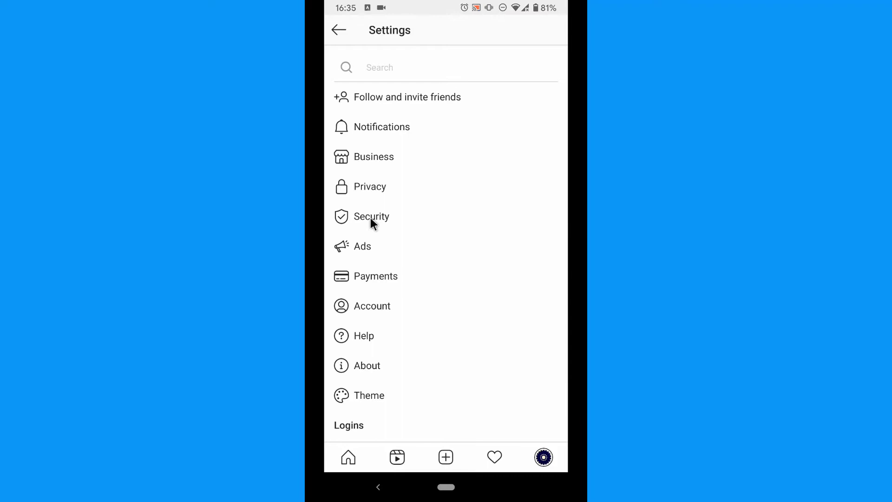
left_click(372, 216)
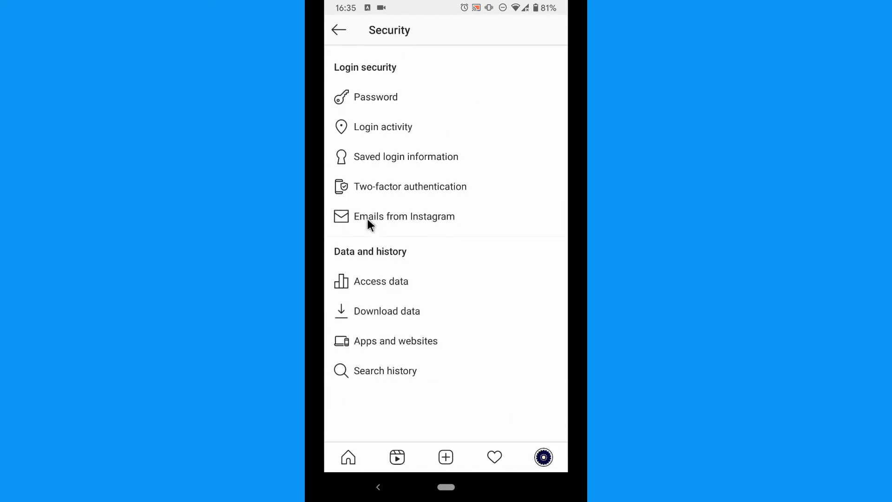
Open Search history and remove the nhswebsite entry, keeping apple and microsoft
left_click(386, 371)
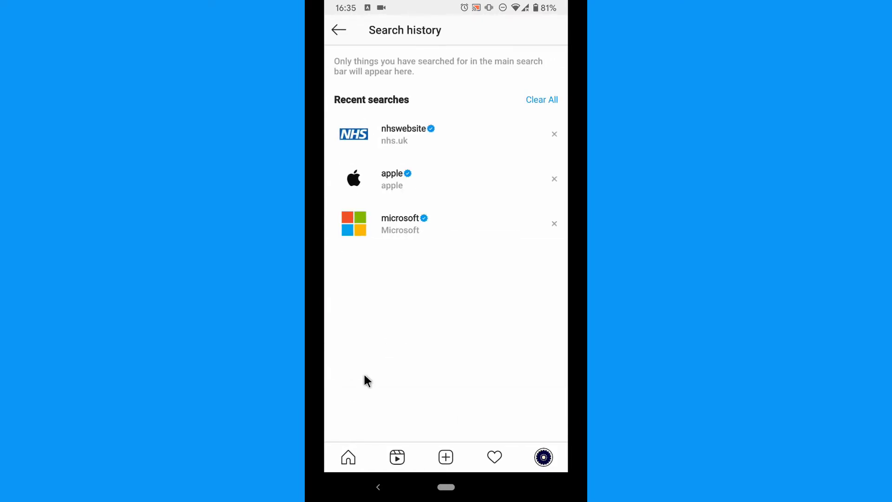
mouse_move(513, 229)
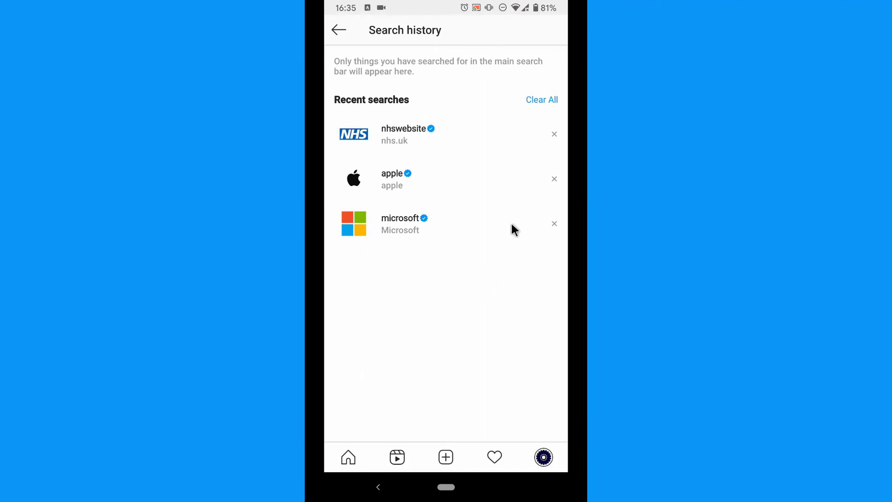
mouse_move(554, 134)
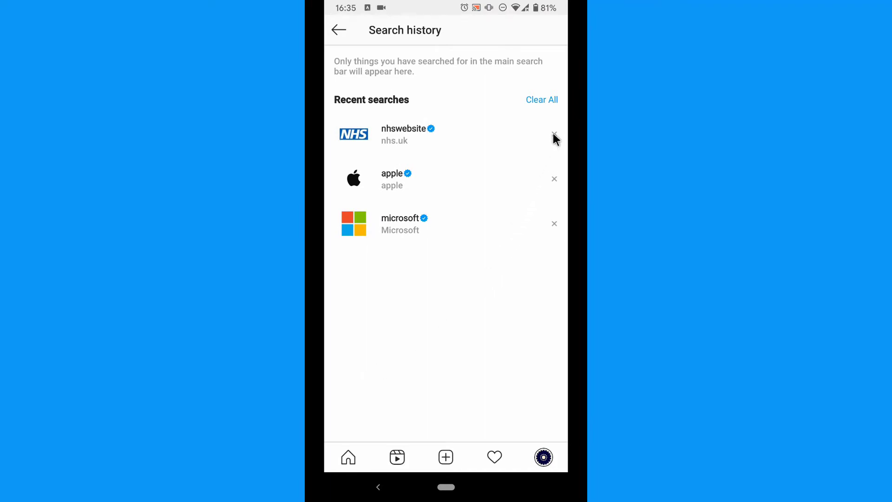
left_click(554, 134)
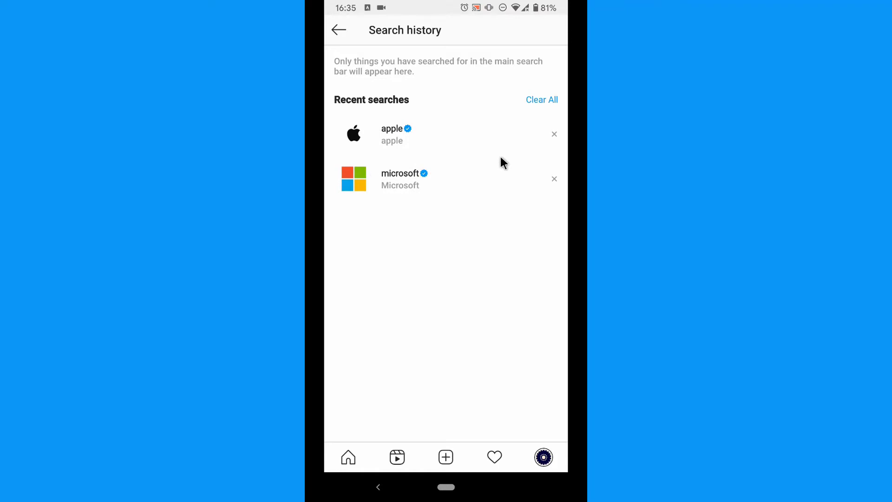
mouse_move(545, 108)
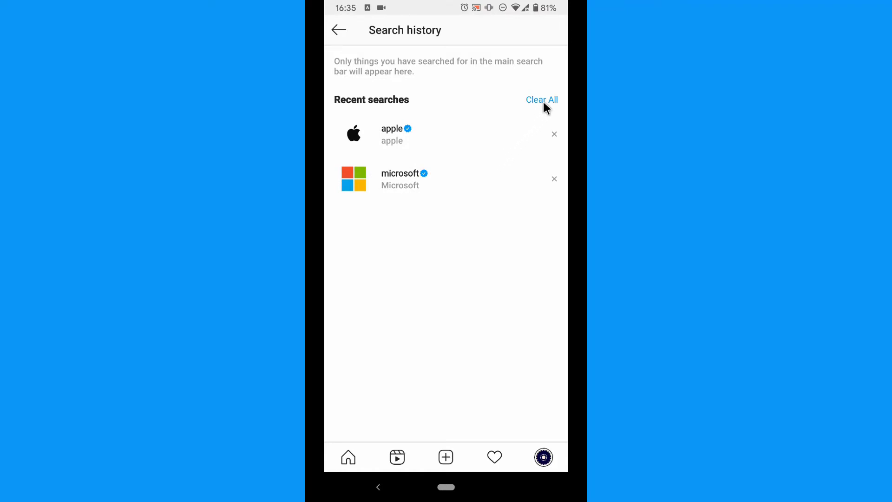
Clear All remaining recent searches and confirm in the dialog
left_click(540, 99)
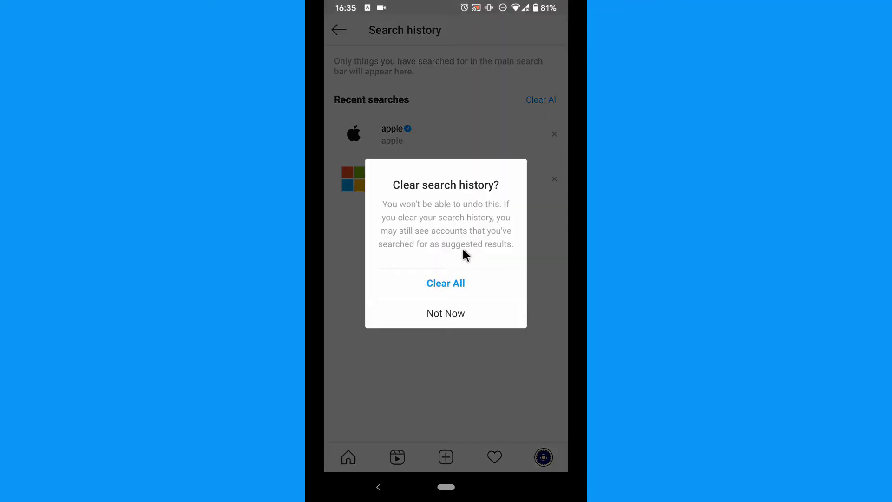
left_click(446, 283)
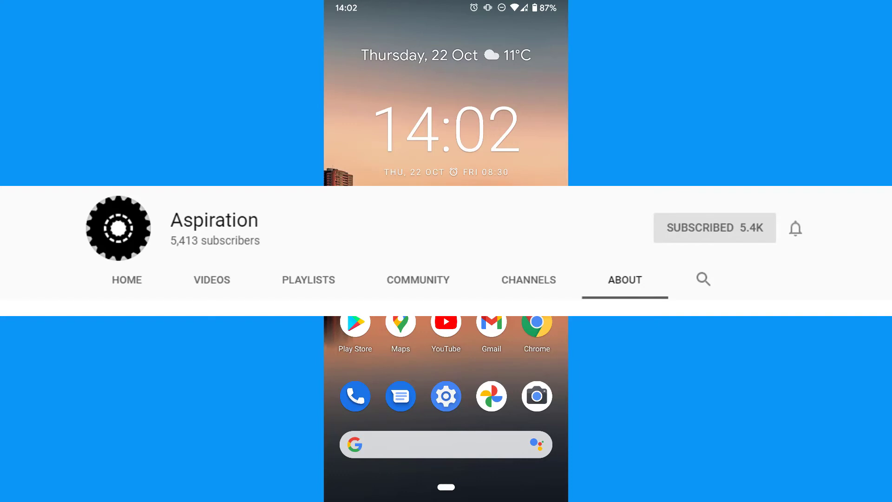
Leave Instagram and return to the Android home screen
left_click(794, 227)
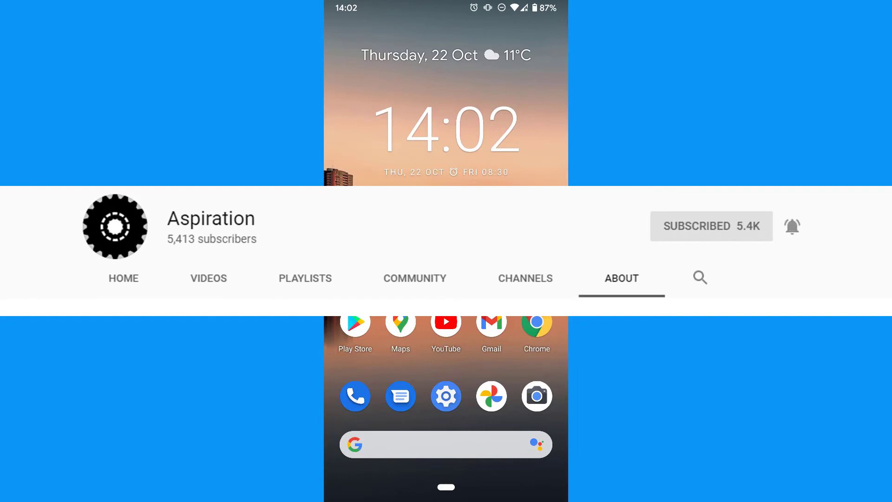